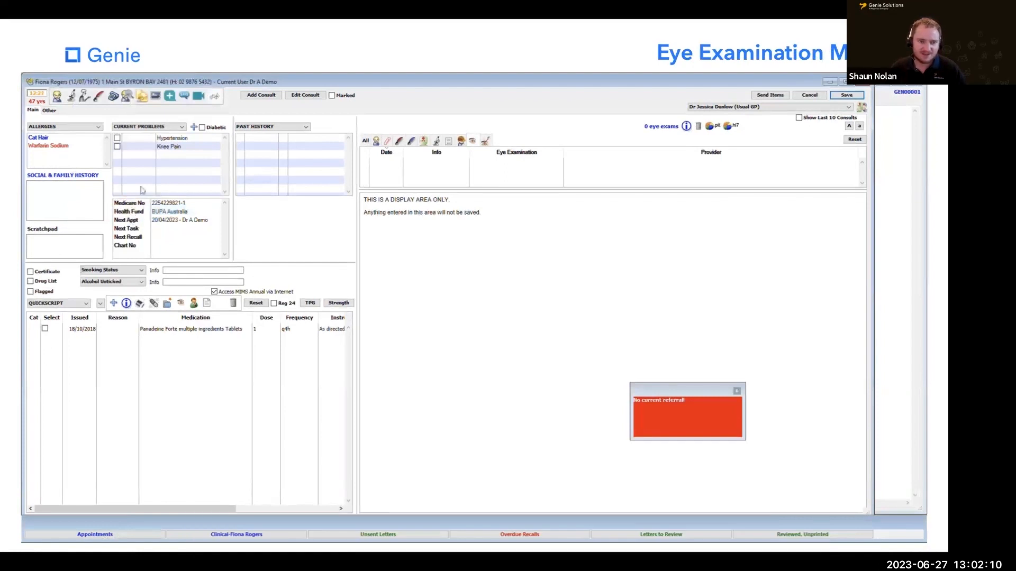
Start a new eye examination, browse its objective, anterior segment and supplementary test sections, then discard it.
left_click(57, 95)
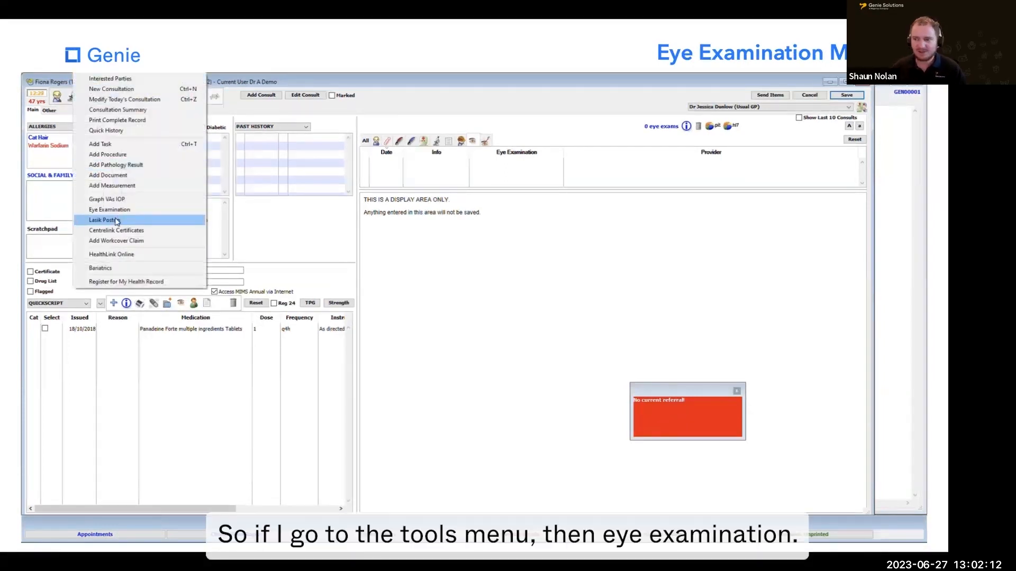
left_click(109, 209)
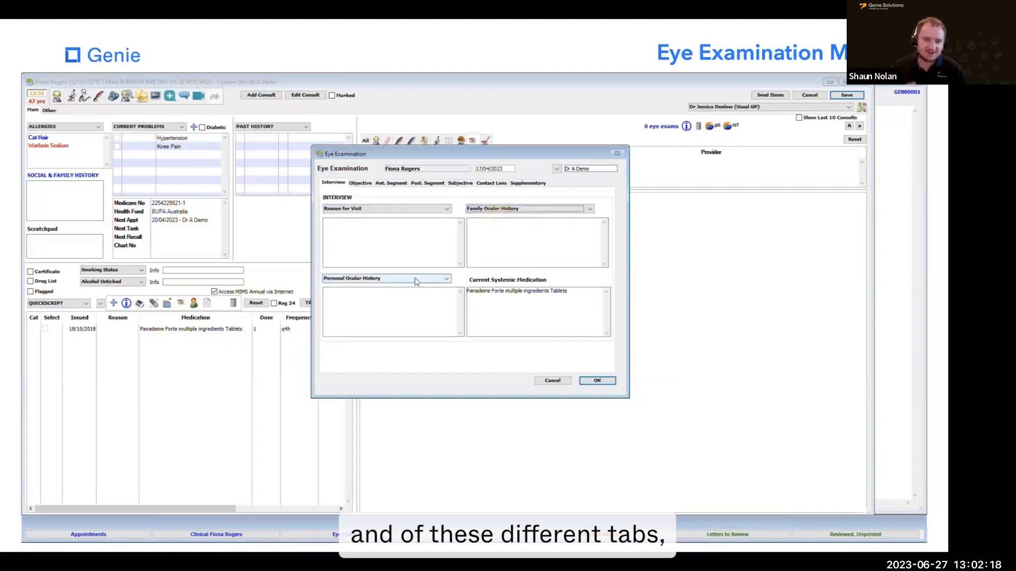
type("svdsv")
type("vsds")
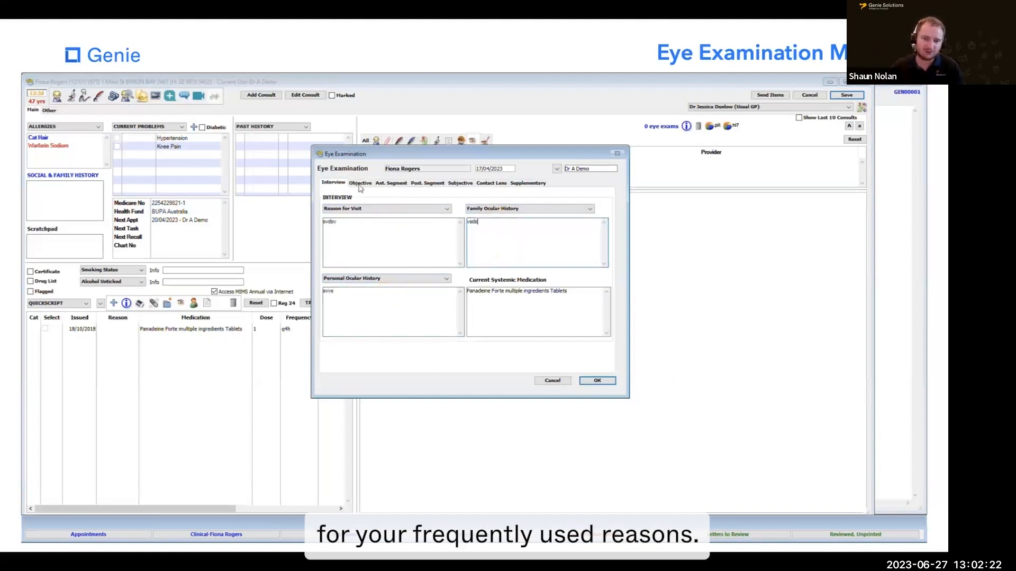
left_click(360, 183)
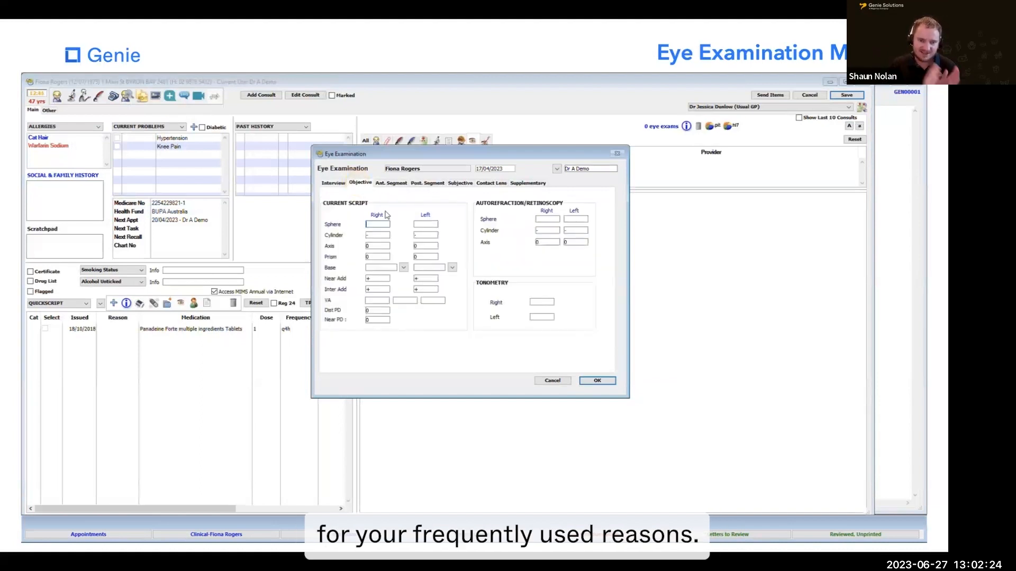
left_click(391, 183)
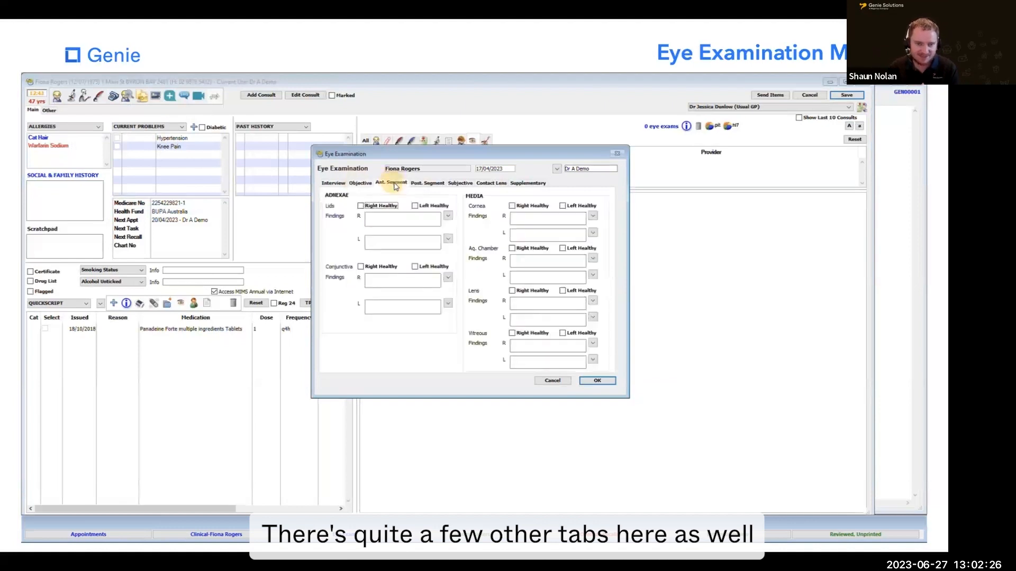
mouse_move(427, 187)
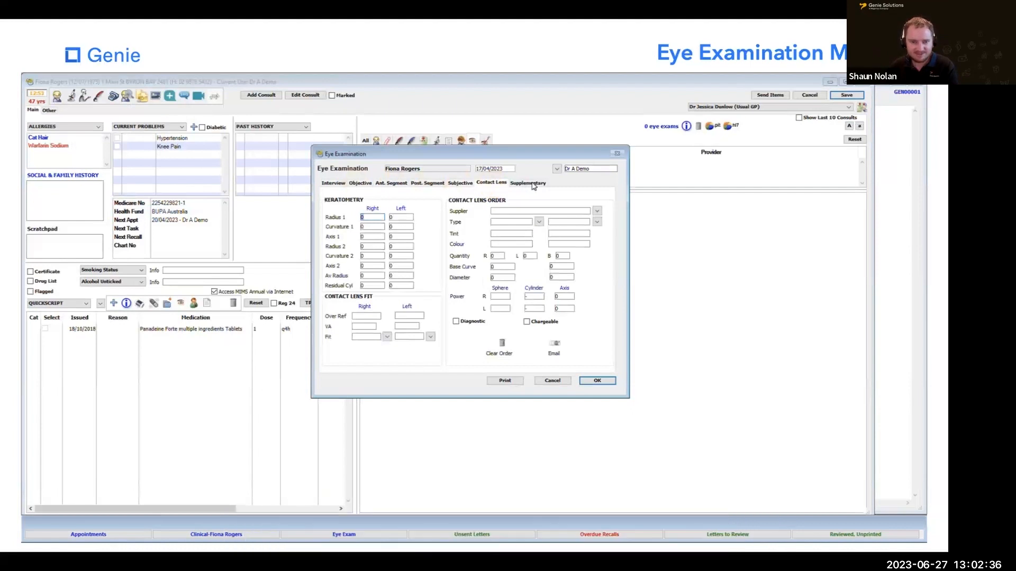
left_click(528, 183)
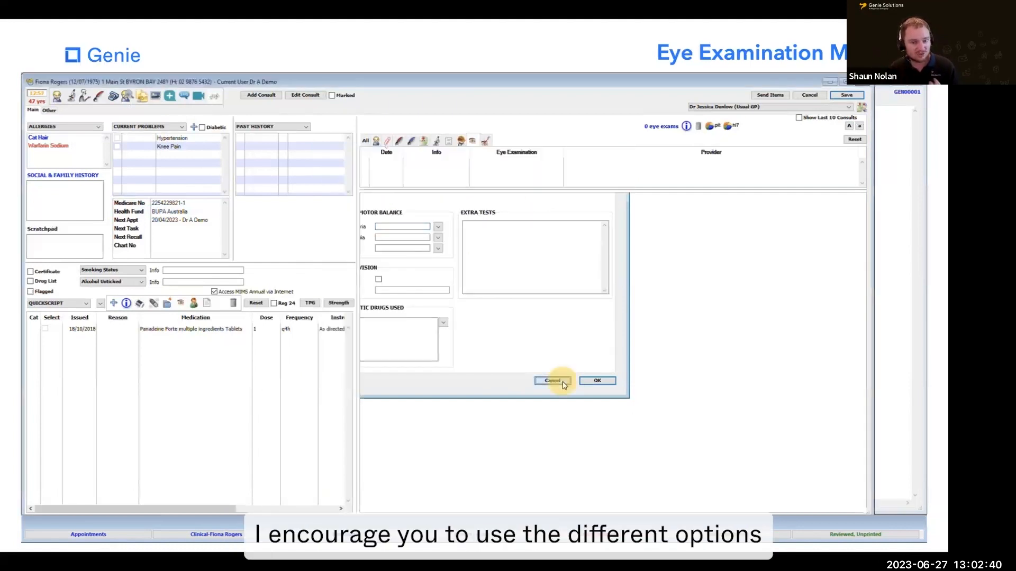
left_click(551, 379)
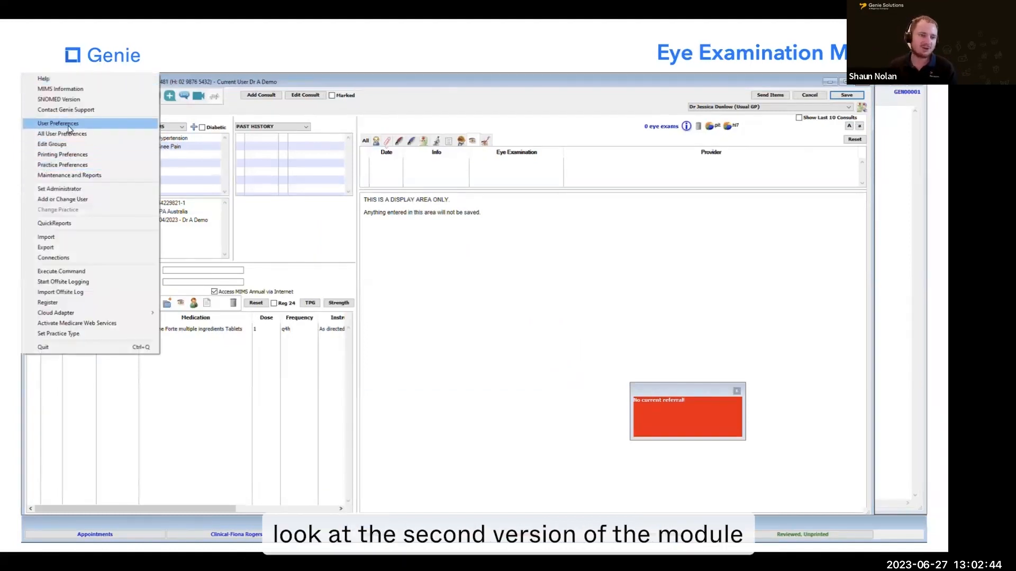
Start the comprehensive eye examination and browse its Exam 1, Exam 2, diagnosis and refractive surgery sections.
left_click(57, 123)
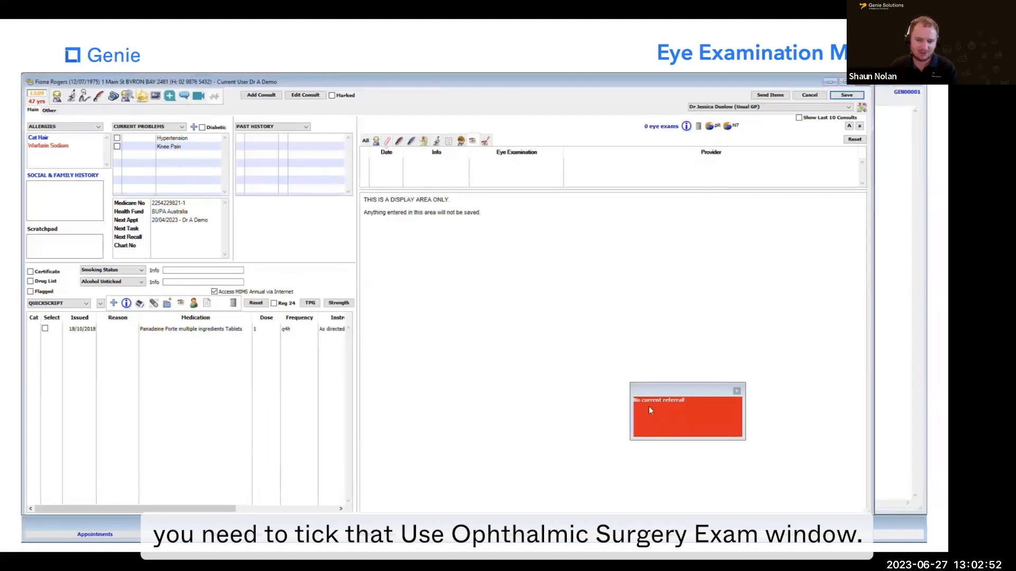
left_click(57, 97)
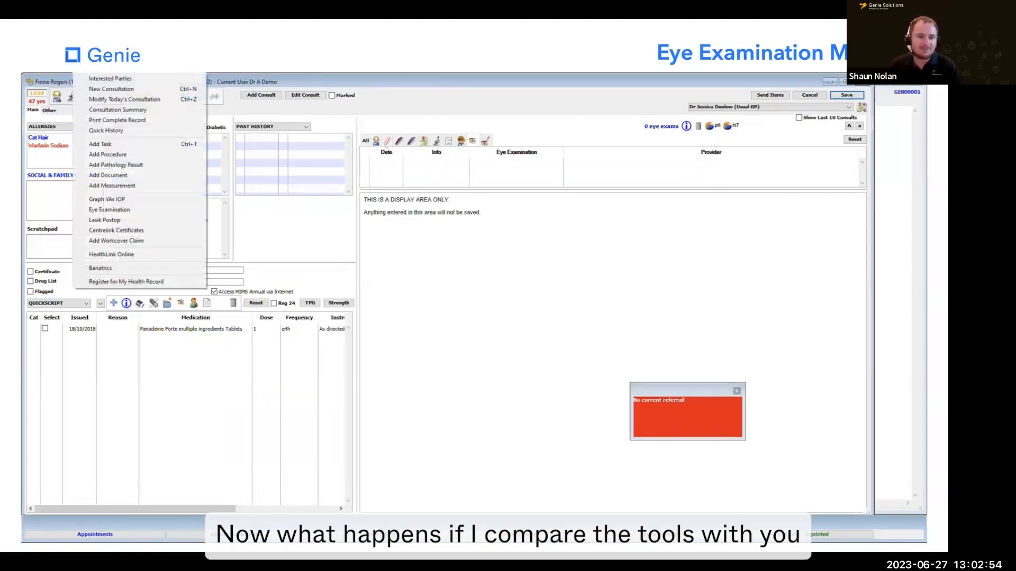
left_click(109, 209)
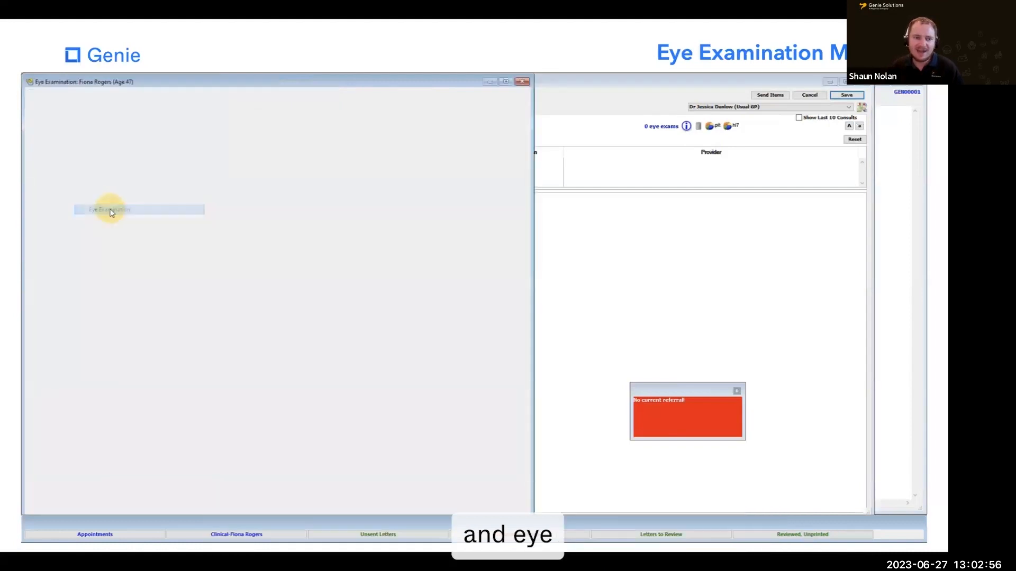
left_click(109, 210)
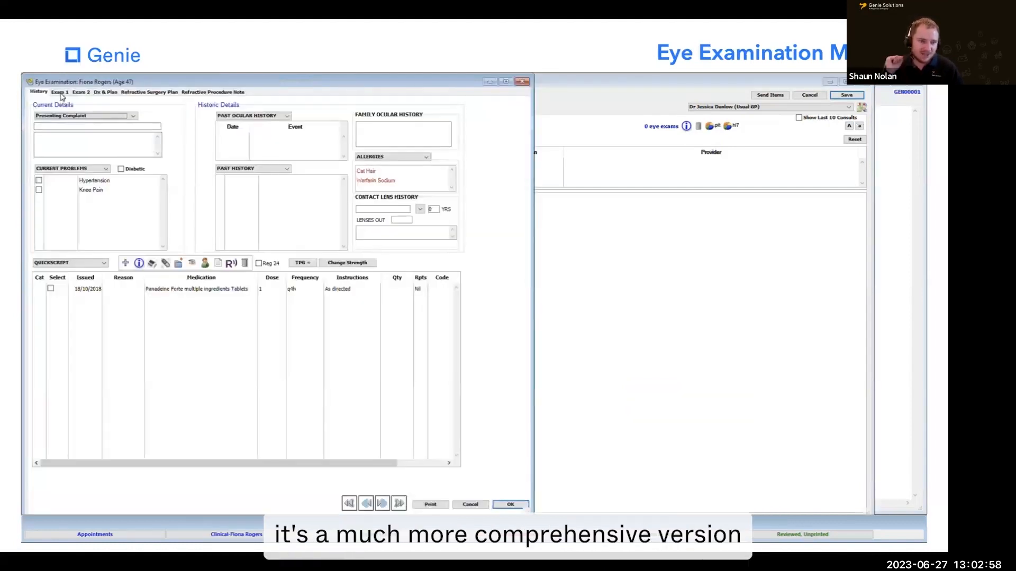
left_click(59, 92)
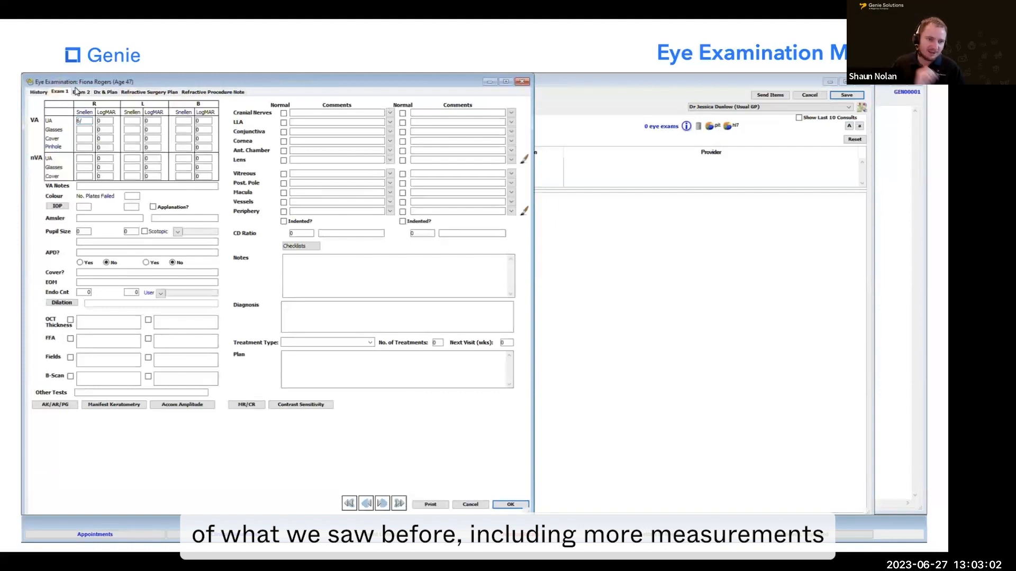
left_click(80, 92)
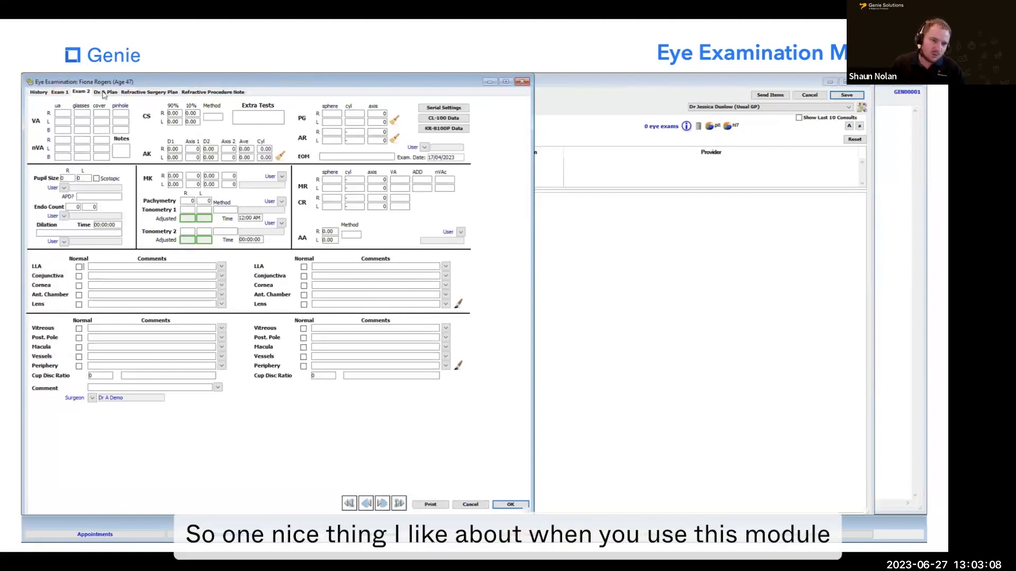
left_click(105, 92)
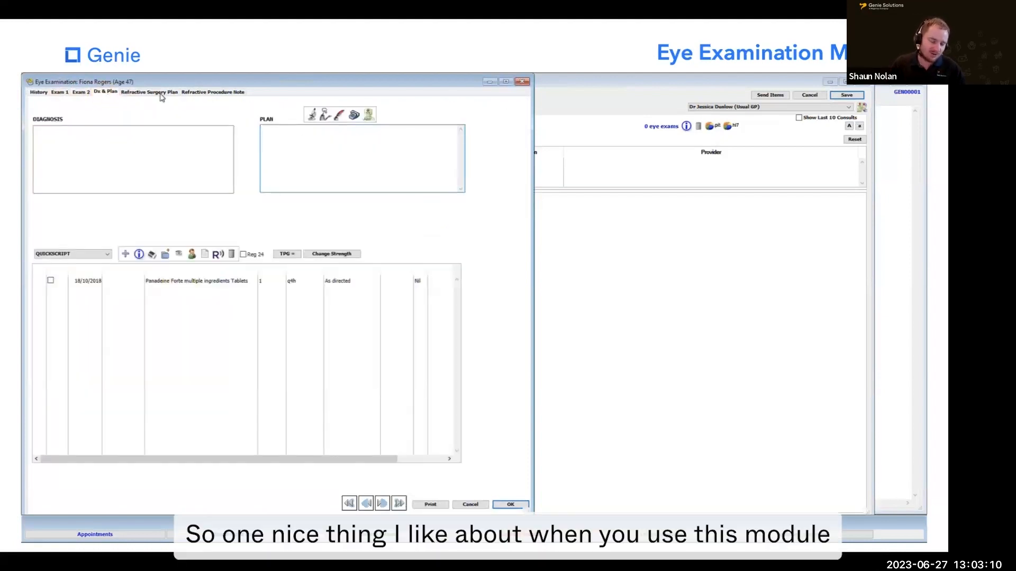
left_click(148, 91)
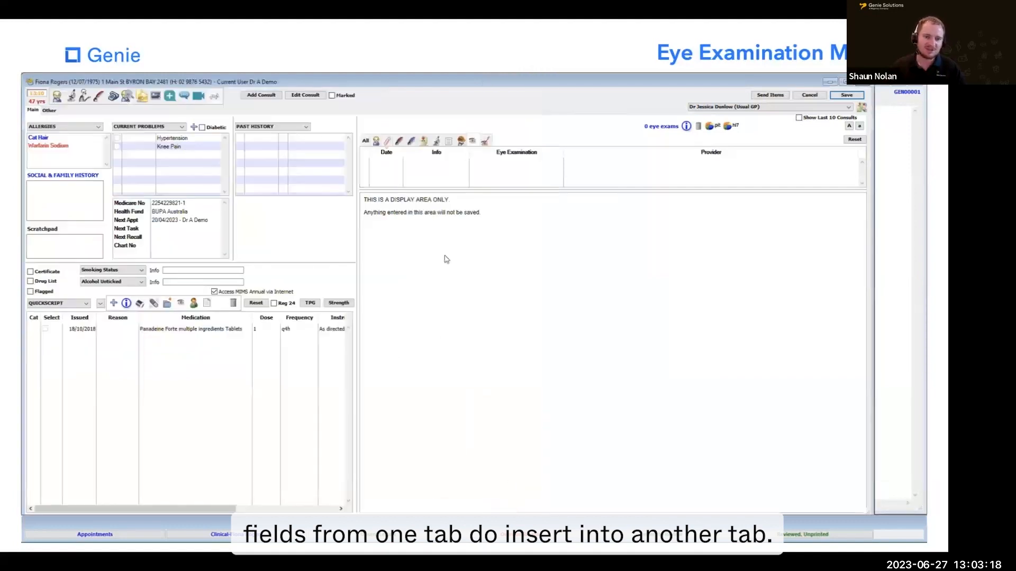
Preview the saved Eye Examination report in the clinical file and scroll through it.
left_click(846, 94)
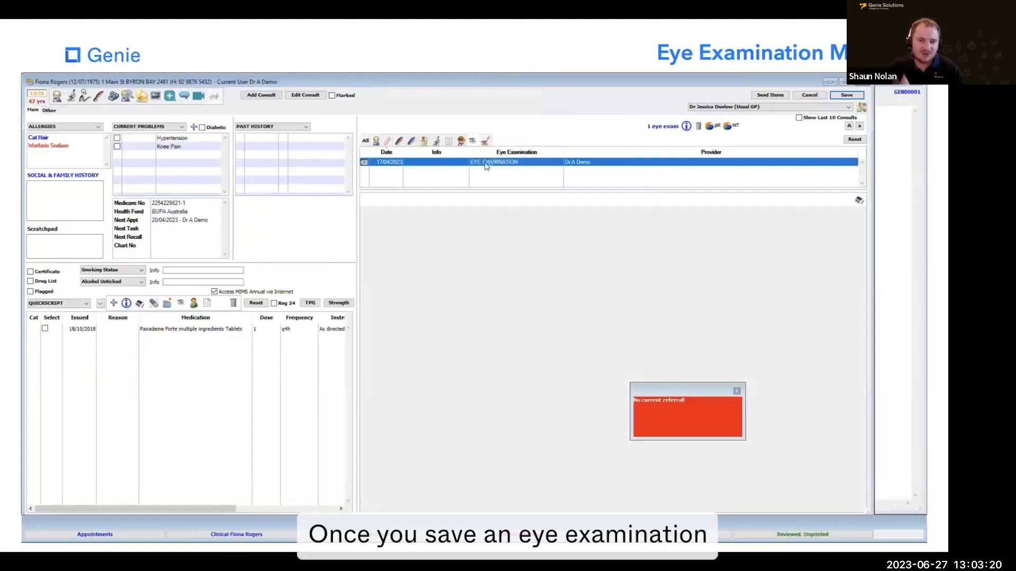
left_click(494, 161)
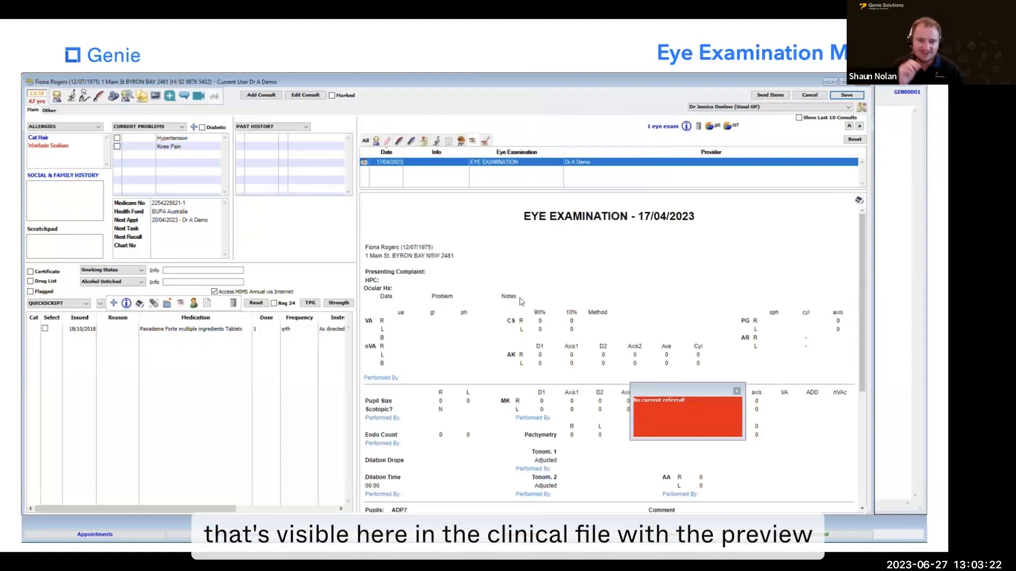
scroll("down", 3)
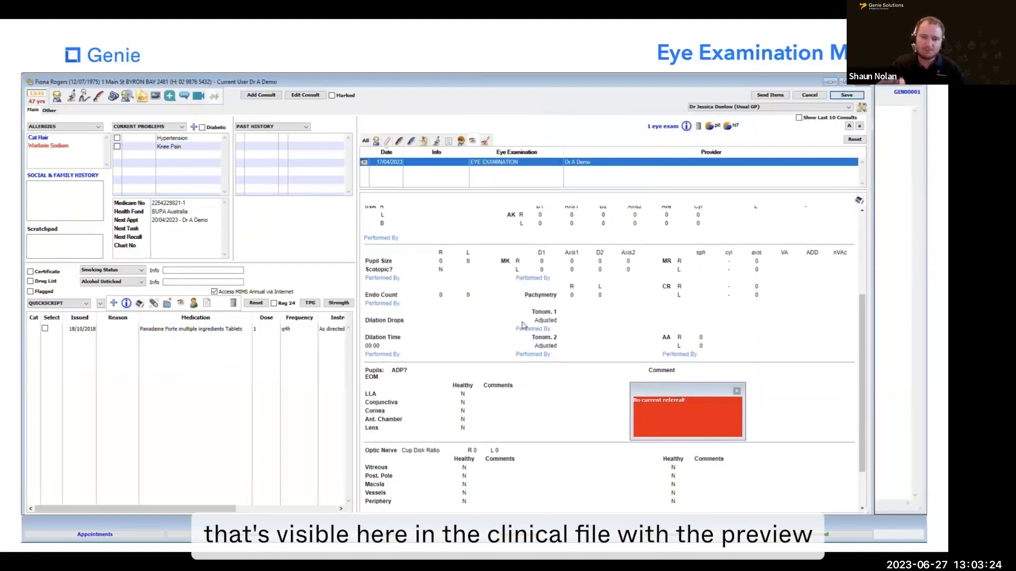
scroll("down", 3)
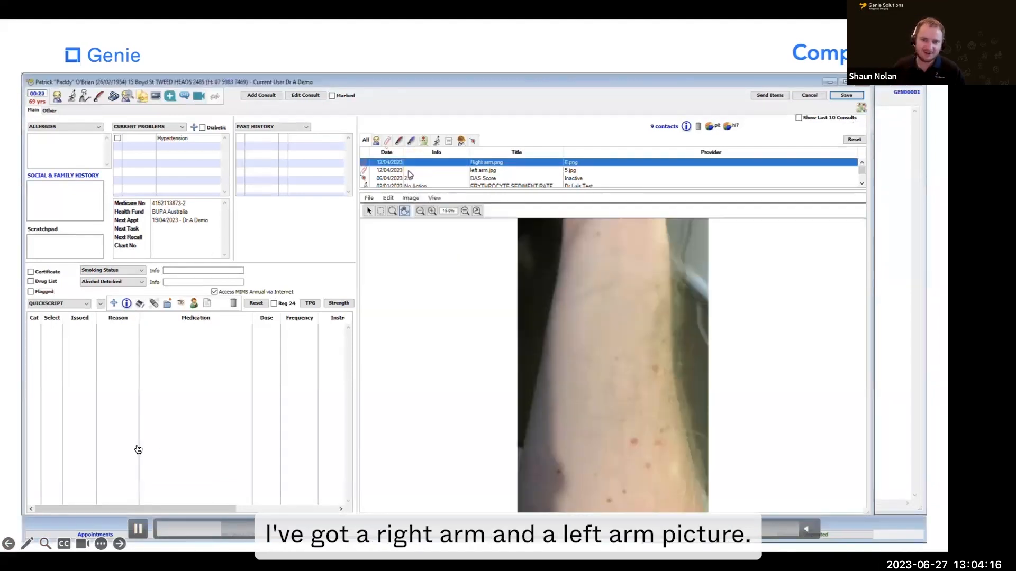
View left arm.jpg in the Image Browser and set it up for side-by-side comparison with a second image.
left_click(483, 170)
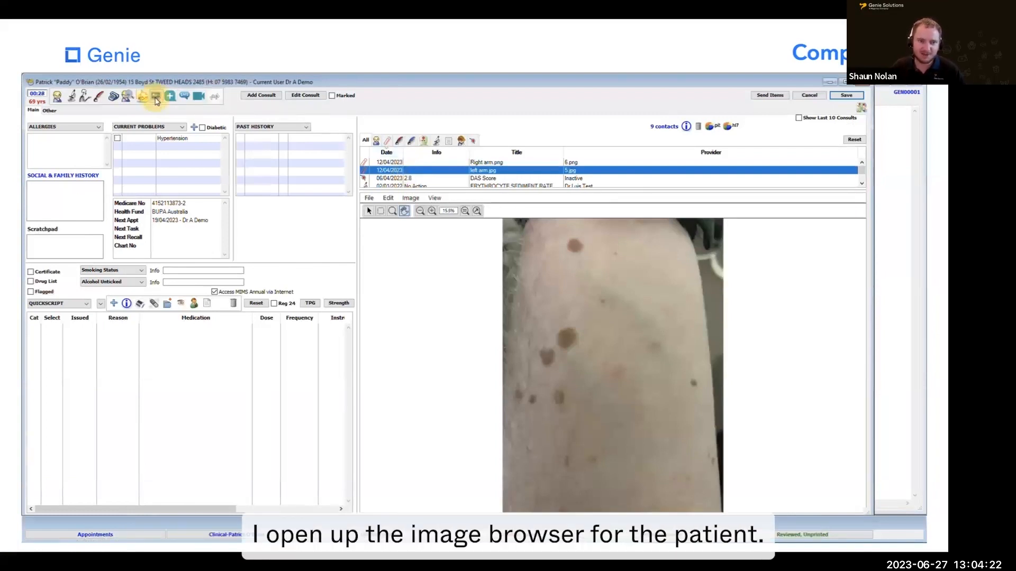
left_click(157, 96)
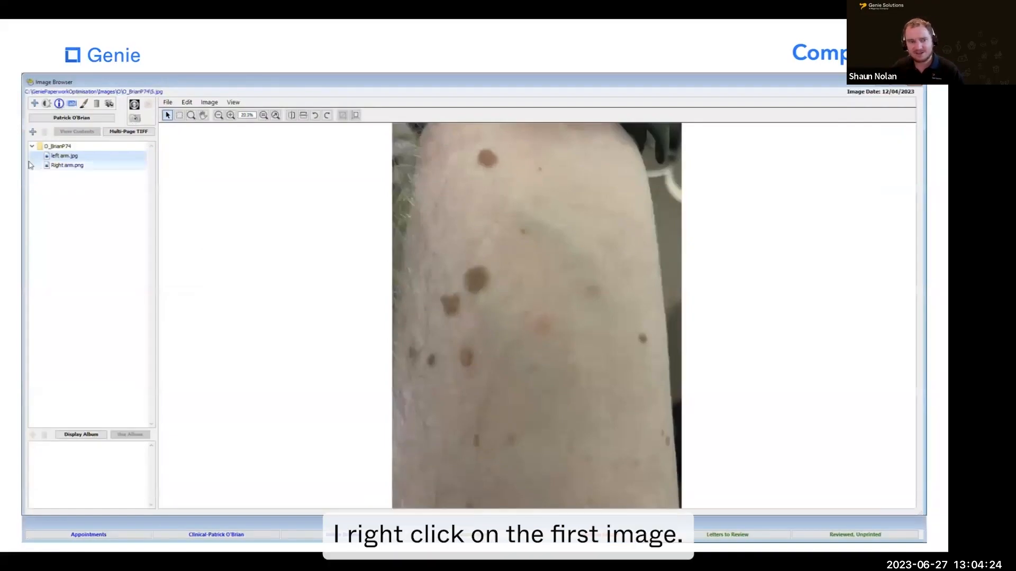
right_click(65, 156)
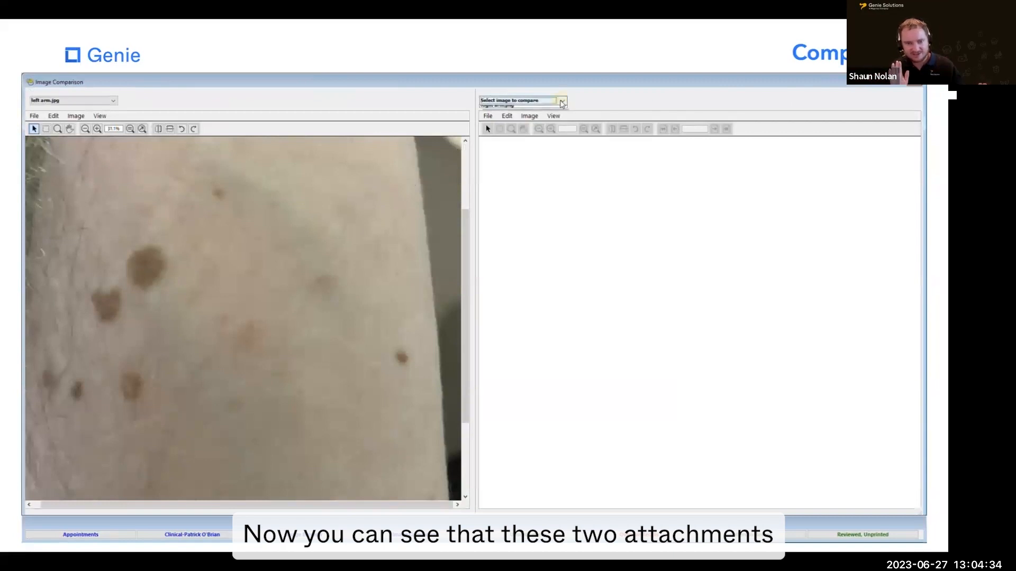
left_click(561, 101)
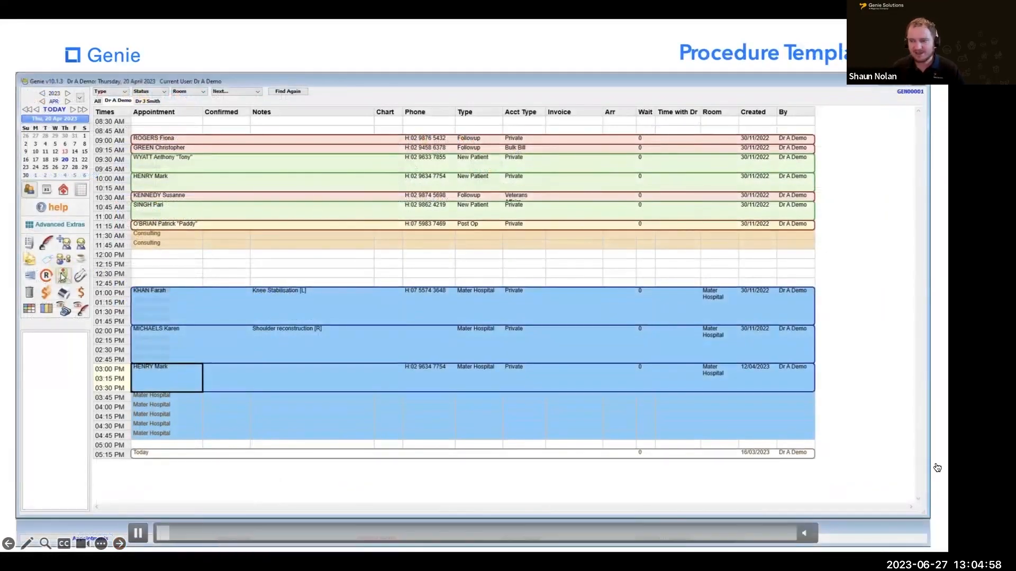
Enter Rhinoplasty as the 3:00 PM booking's procedure with pre-op note 'First on list', then move to its quote.
double_click(167, 378)
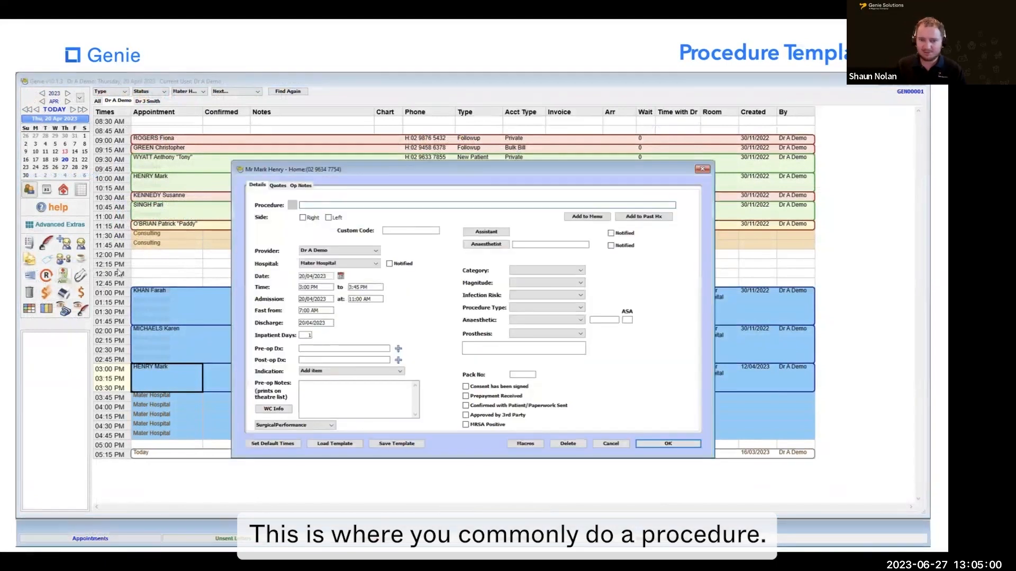
type("Rhino")
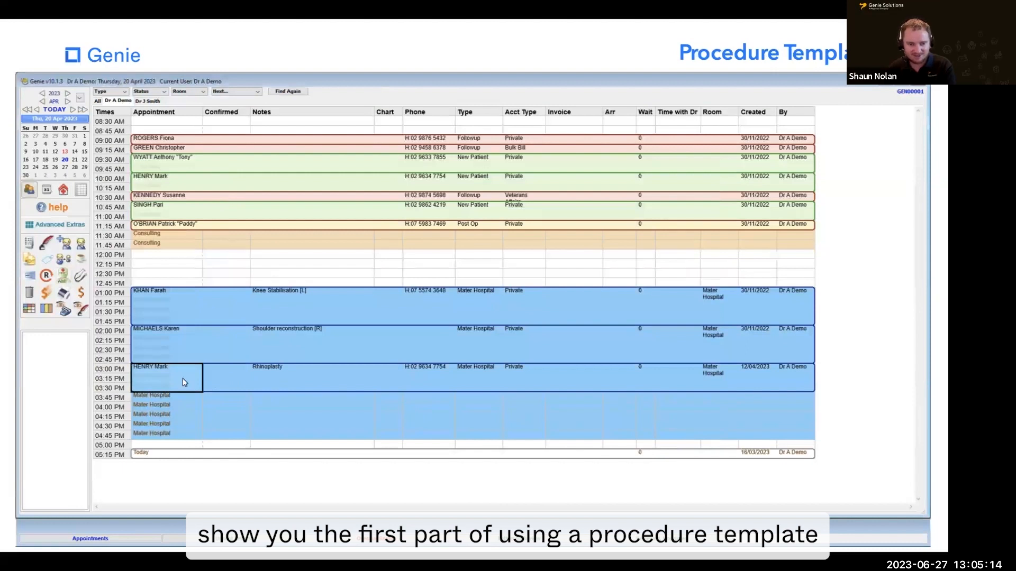
double_click(166, 378)
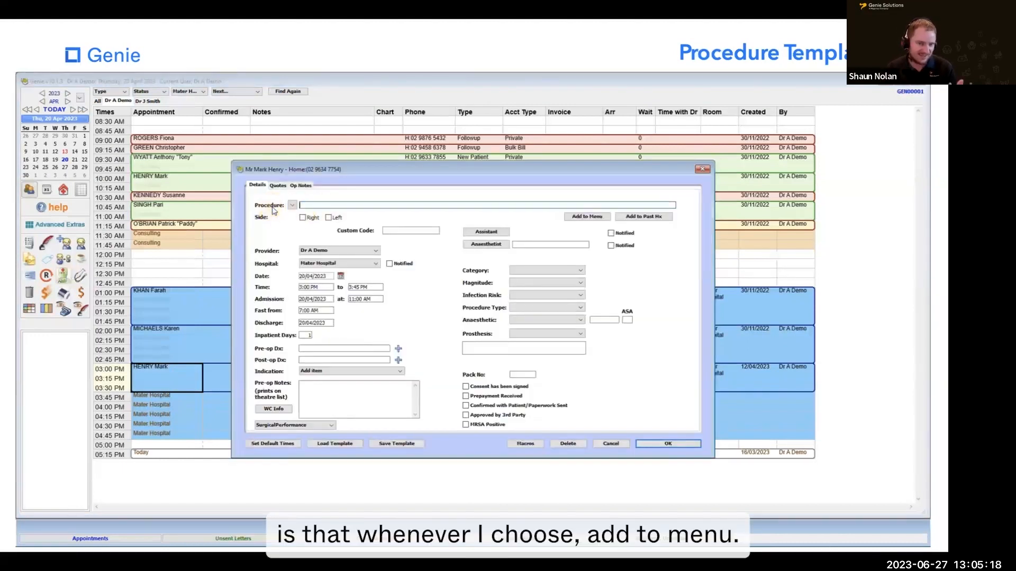
left_click(292, 204)
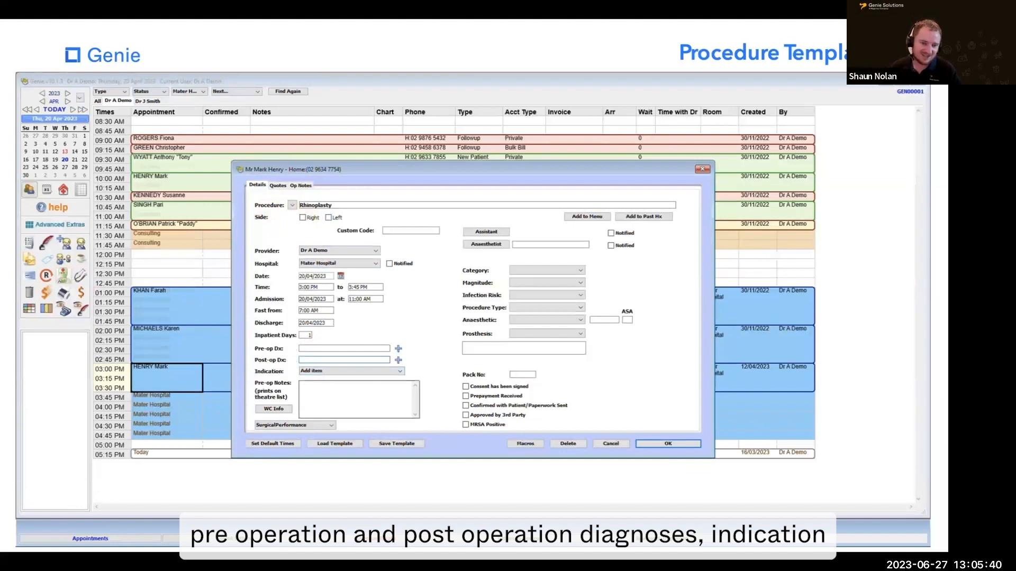
type("First on list")
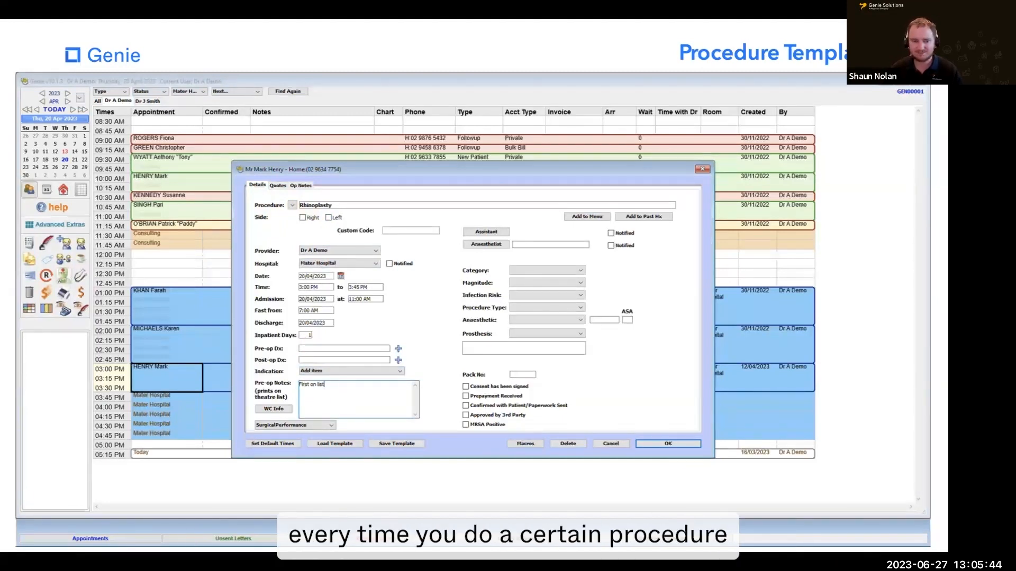
left_click(278, 185)
type("45635")
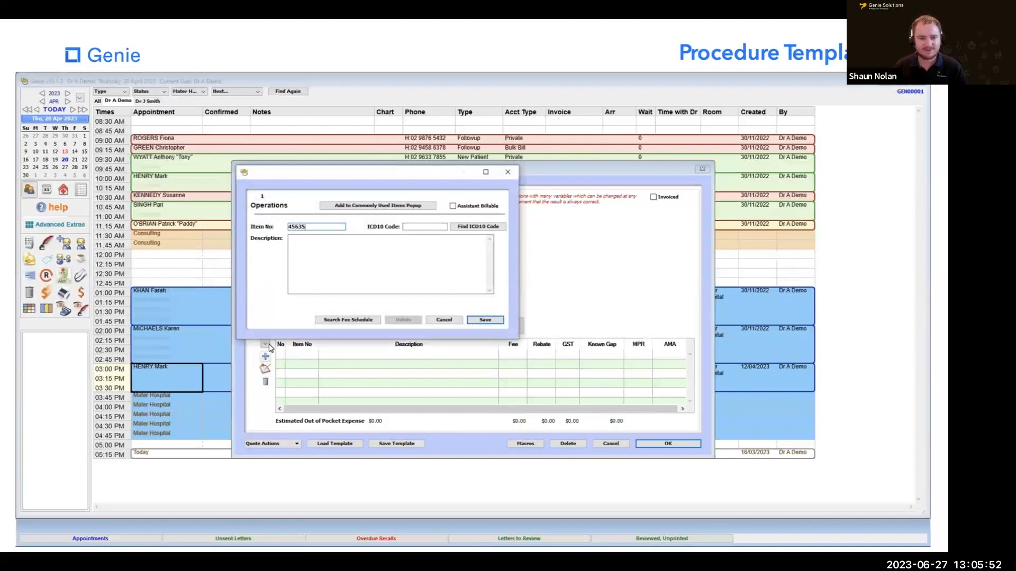
Save item 45635 into the quote, review the op notes, and save the Rhinoplasty procedure as a template.
left_click(484, 320)
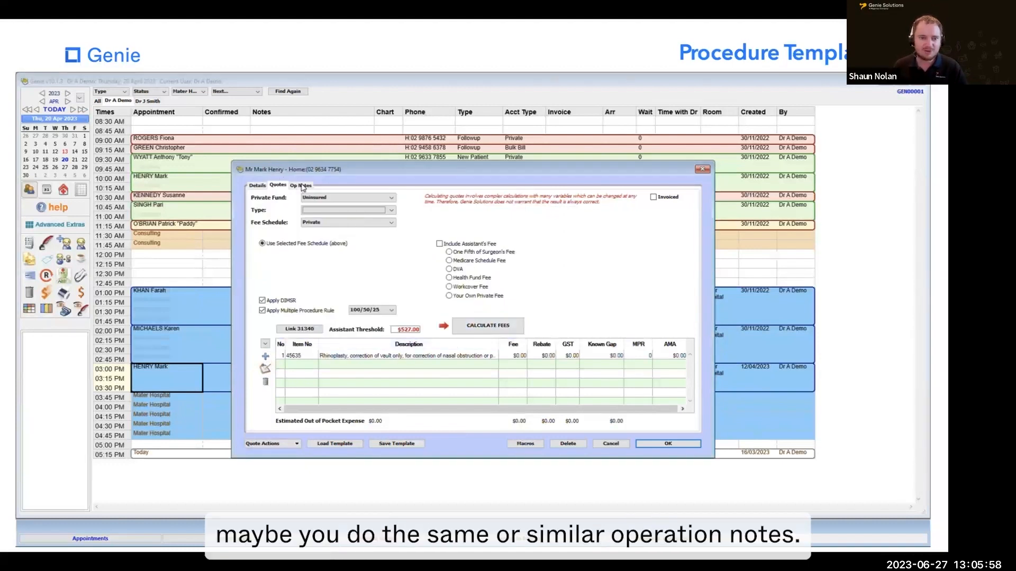
left_click(299, 184)
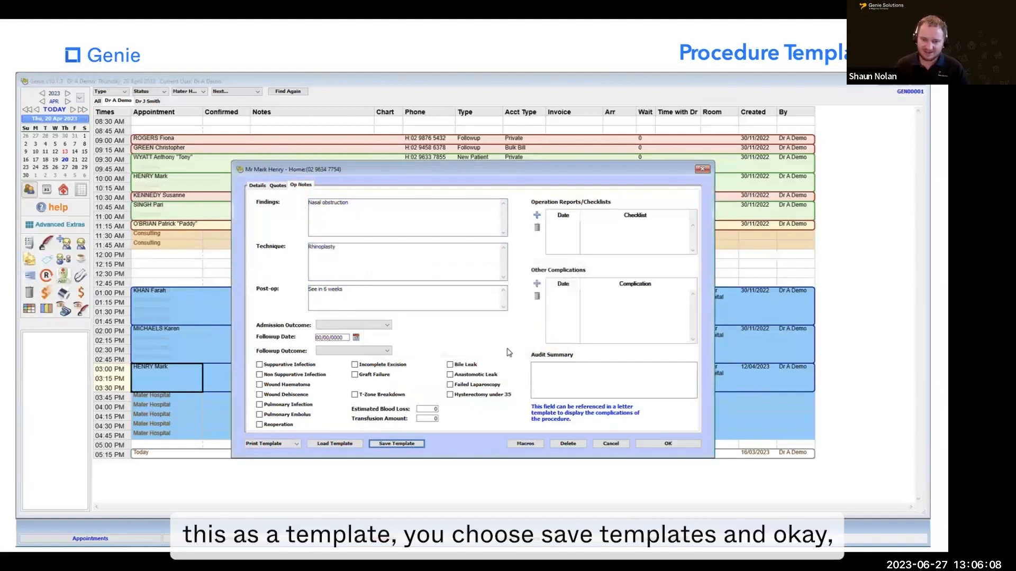
left_click(667, 443)
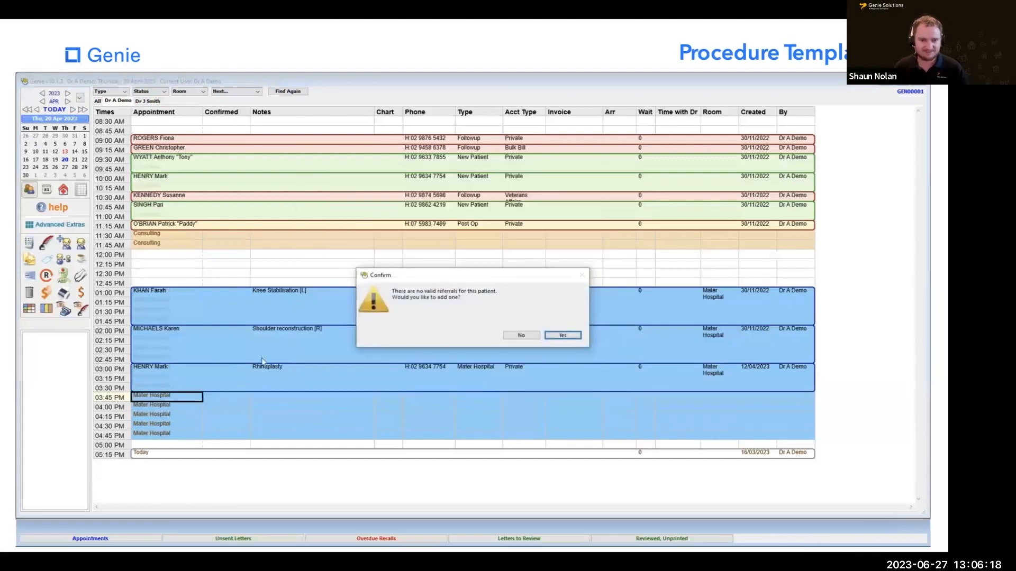
Decline the referral prompt, load the Rhinoplasty template into the 3:45 PM booking and review its quote item and op notes.
left_click(520, 336)
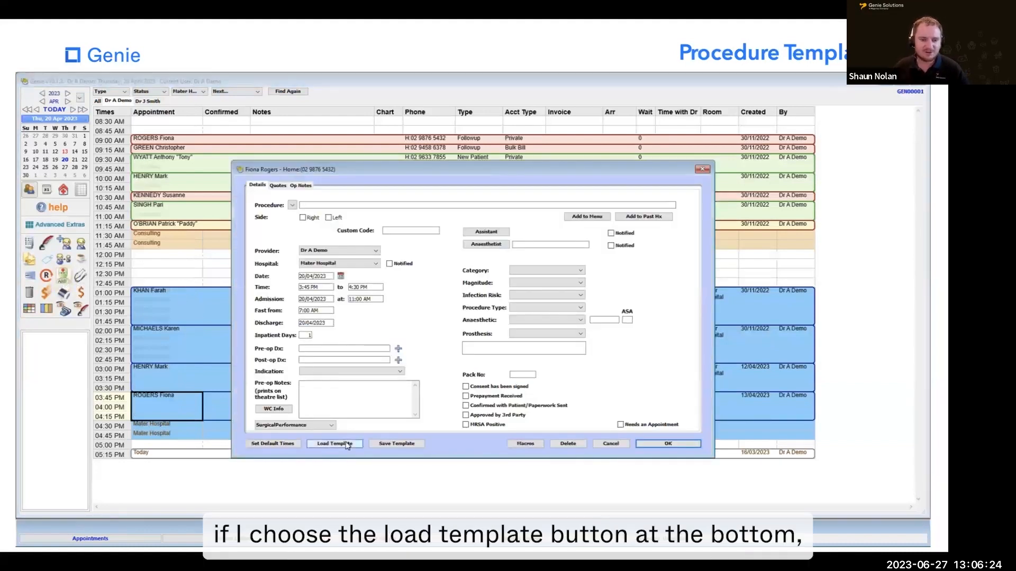
left_click(334, 444)
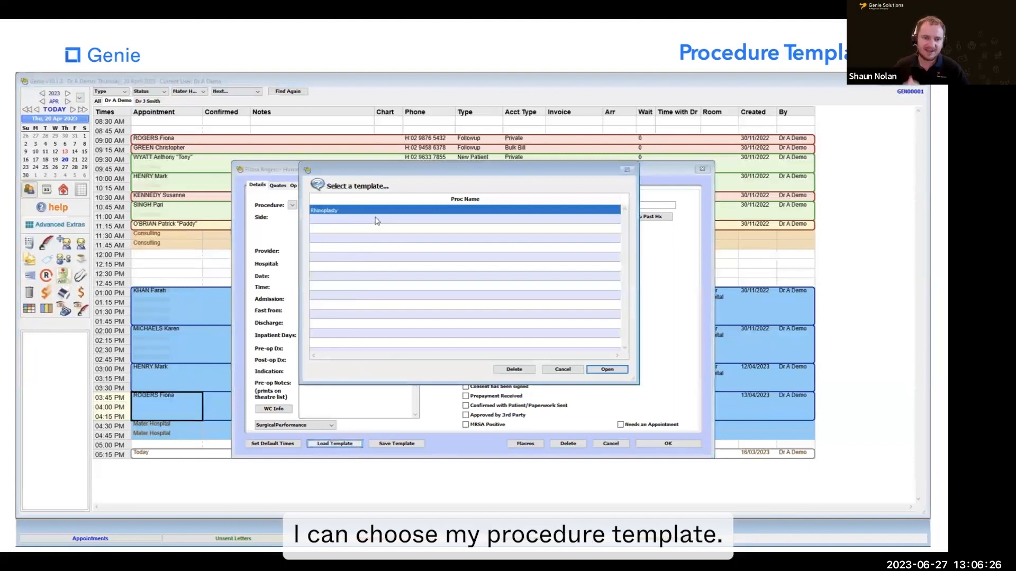
left_click(605, 369)
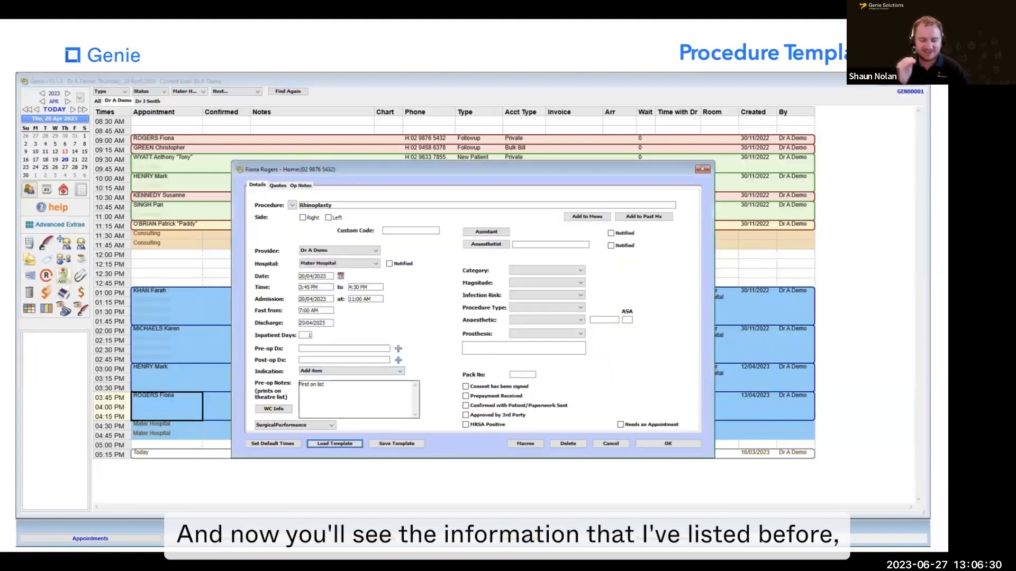
left_click(277, 185)
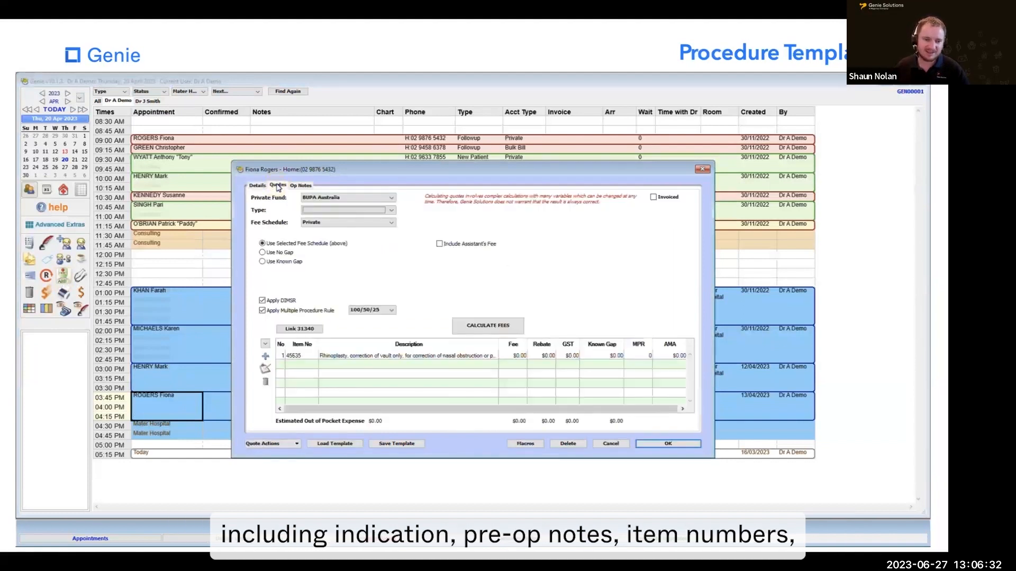
left_click(299, 185)
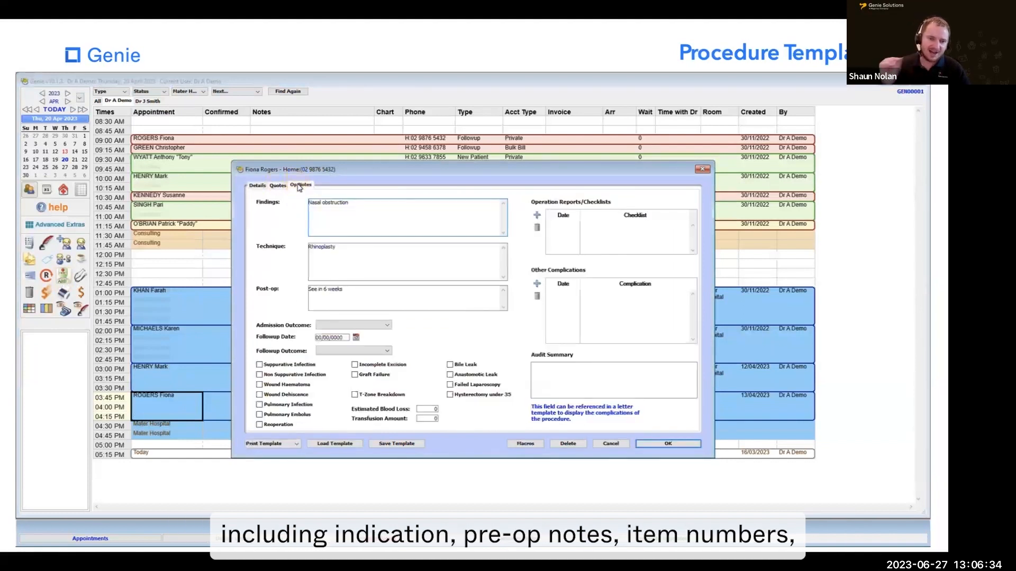